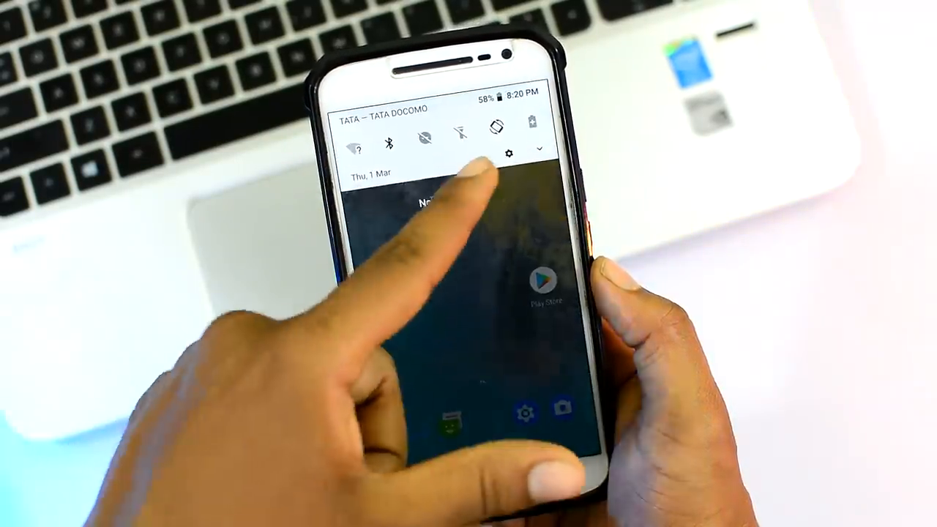
# Launch the Settings app from the quick settings shade's gear icon.
pyautogui.click(508, 151)
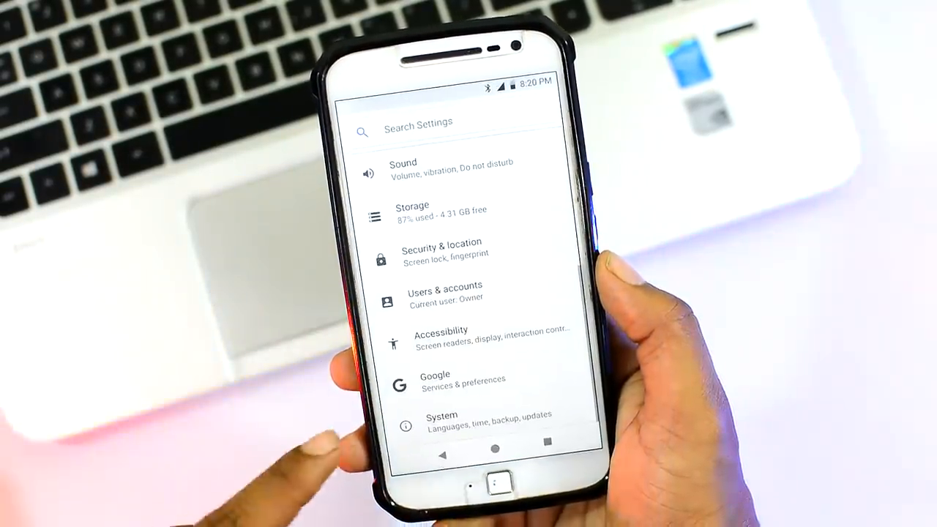